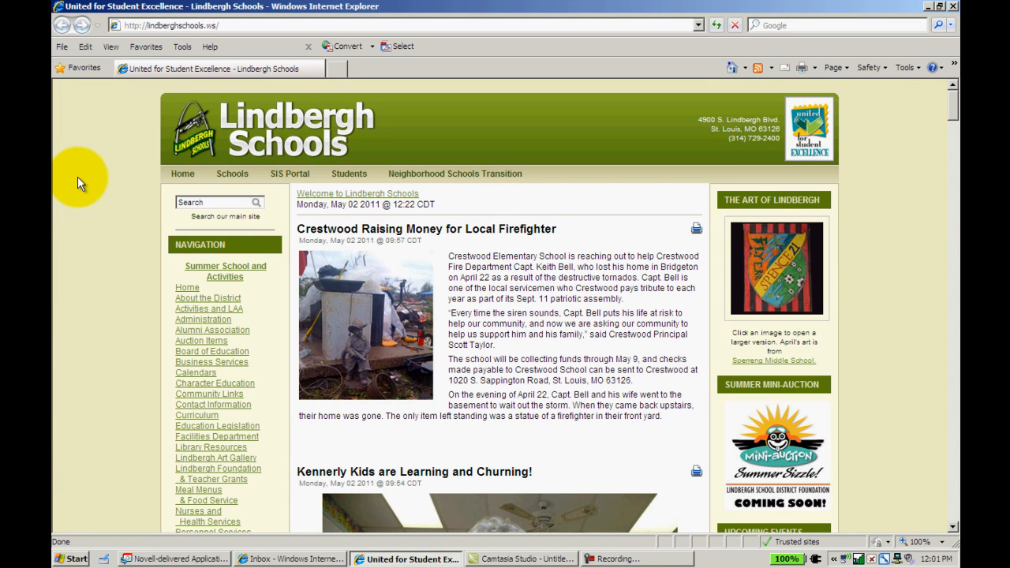
mouse_move(623, 139)
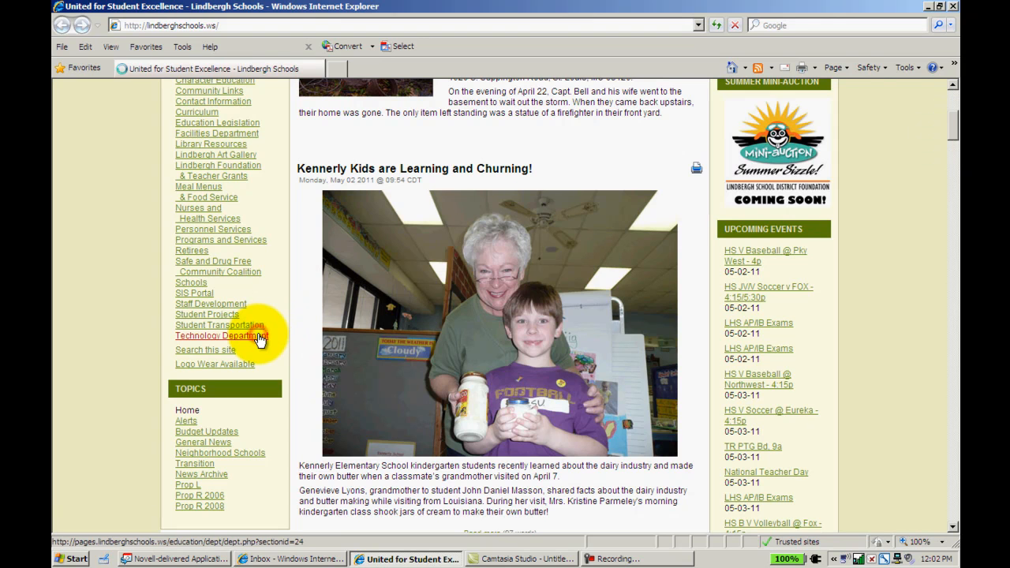
- Follow the Technology Department link from the Lindbergh Schools home page navigation list
left_click(221, 335)
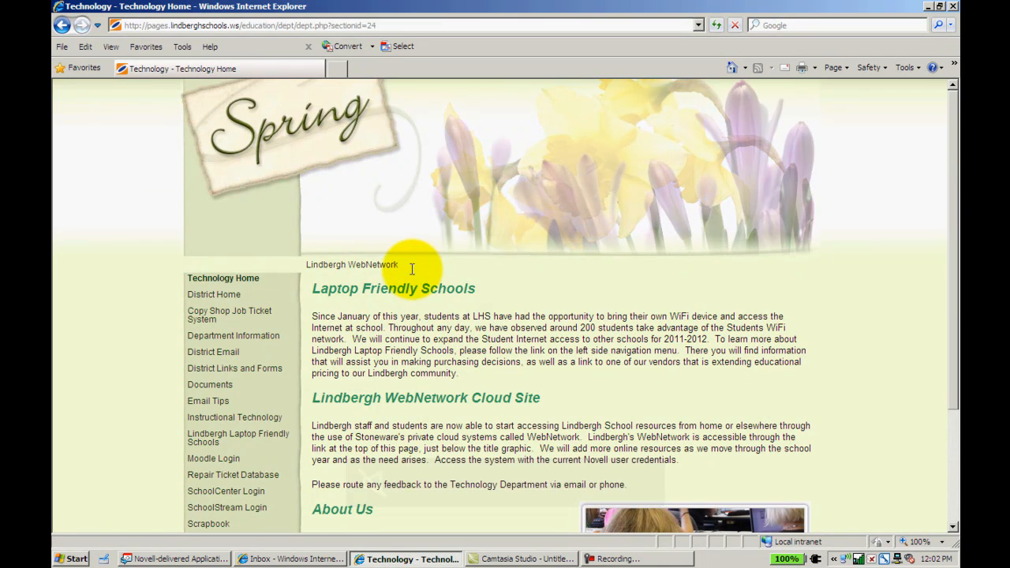
mouse_move(352, 265)
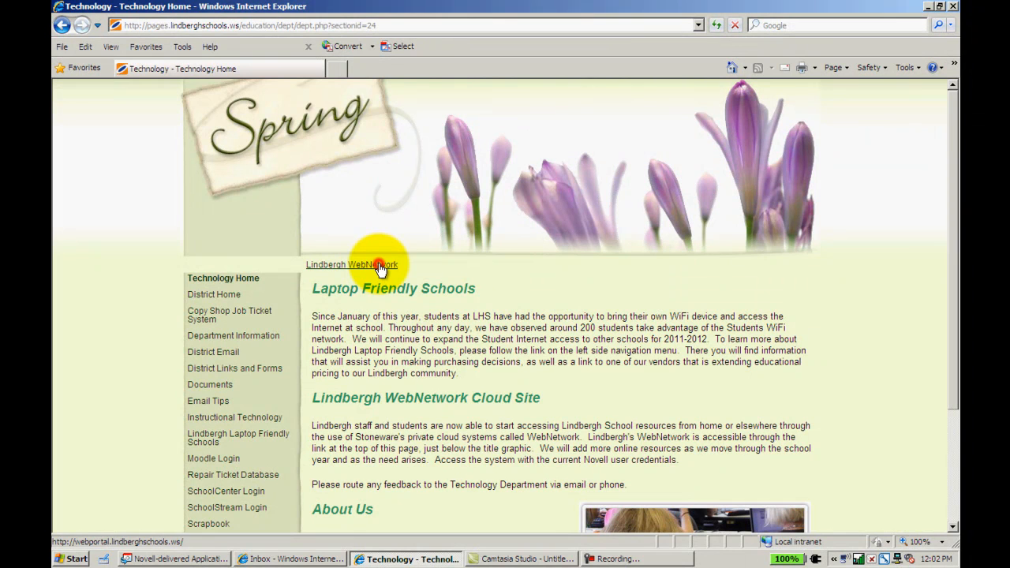
- Open the Lindbergh WebNetwork portal login page from the Technology Department page
left_click(352, 264)
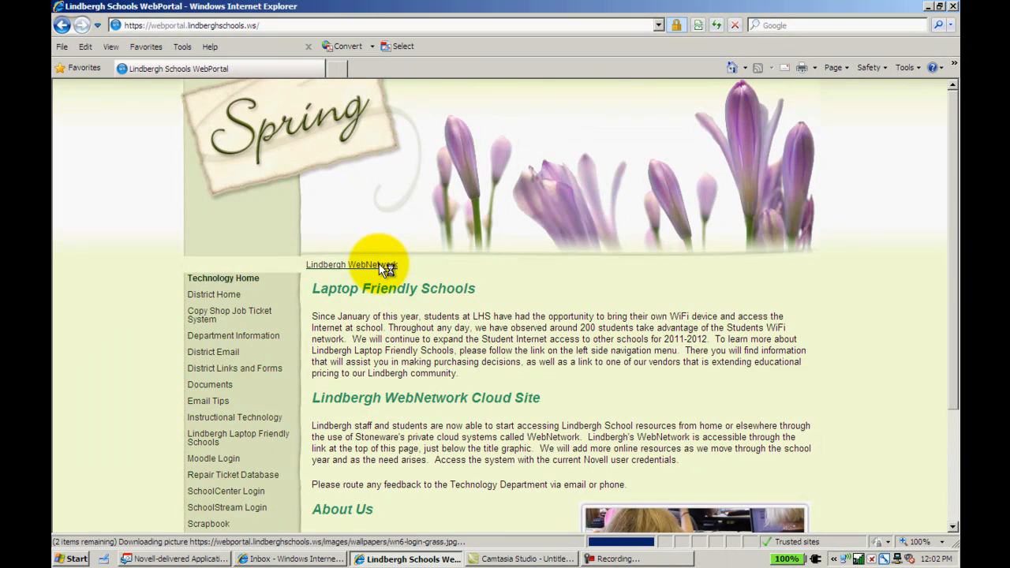
left_click(350, 264)
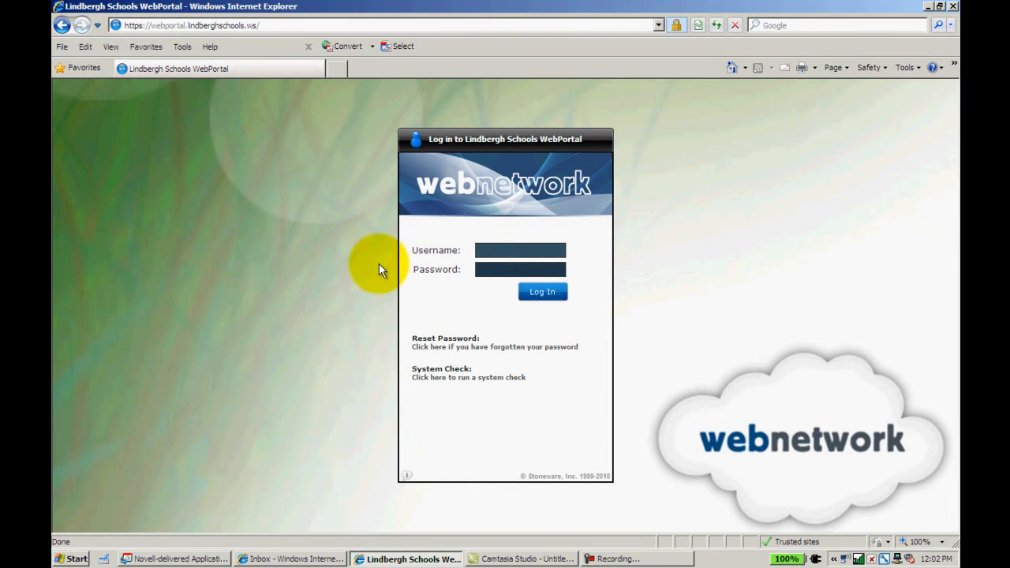
- Log in to the WebPortal as 'hilton' so the WebNetwork desktop loads
type("hilton")
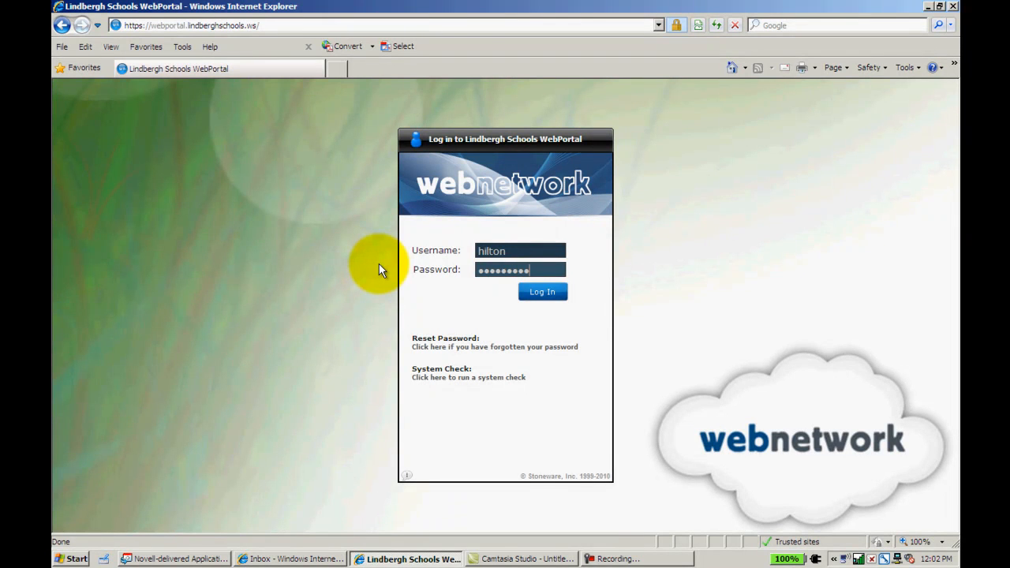
left_click(541, 291)
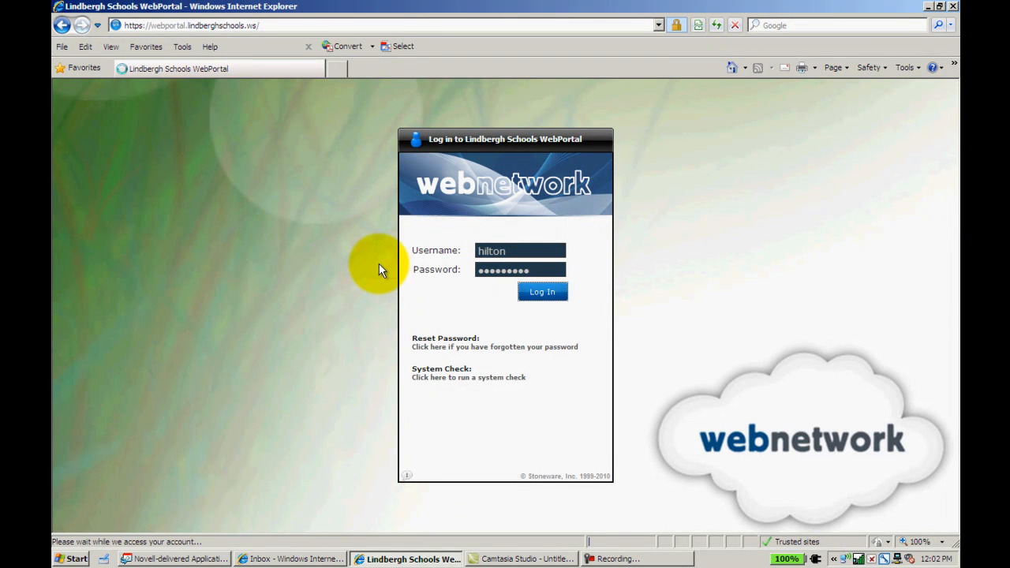
left_click(541, 291)
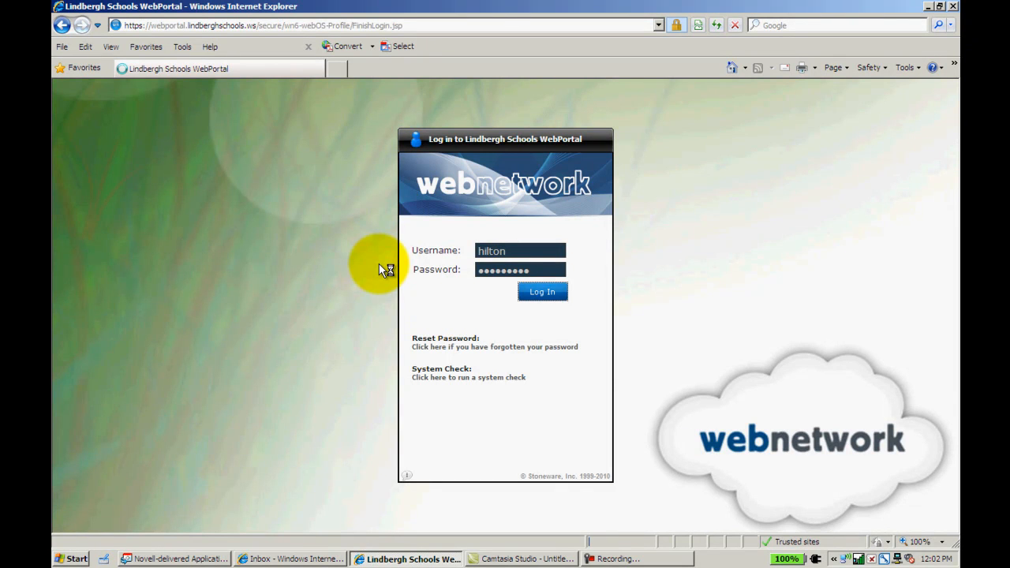
left_click(542, 291)
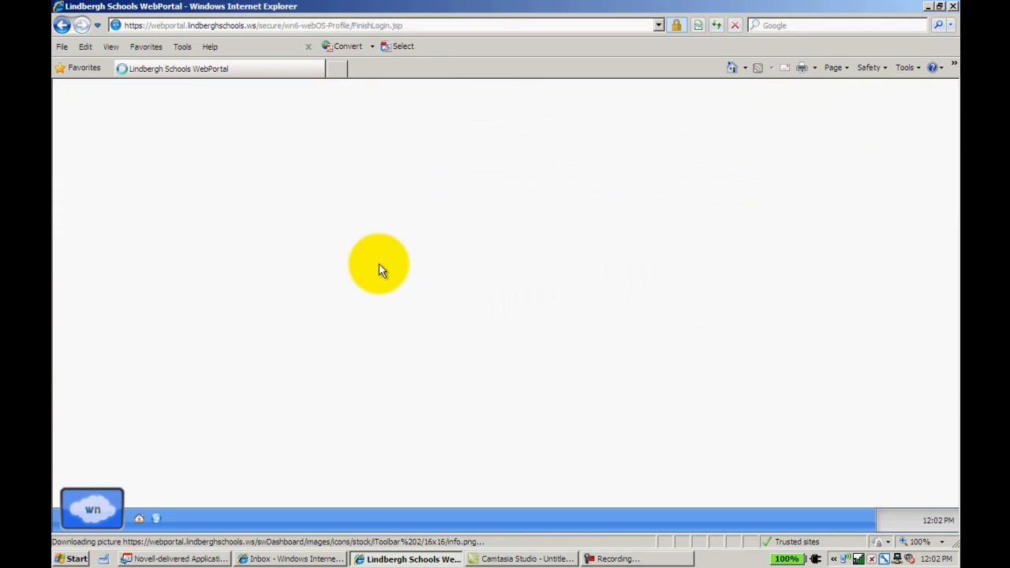